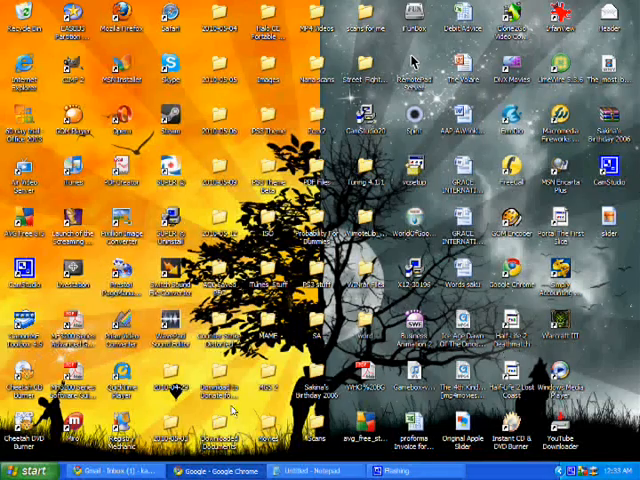
- Launch Google Chrome from the desktop to reach Google Images
{"action": "left_click", "coordinate": [214, 471]}
{"action": "type", "text": "playstation logo"}
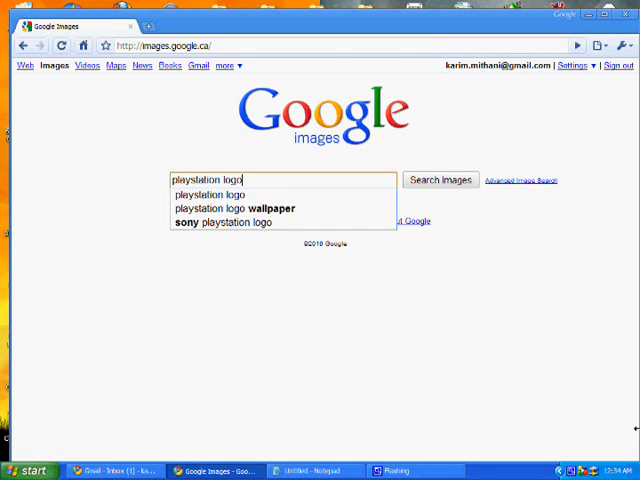
- Search for playstation logo and view the neon logo result at full size
{"action": "left_click", "coordinate": [440, 180]}
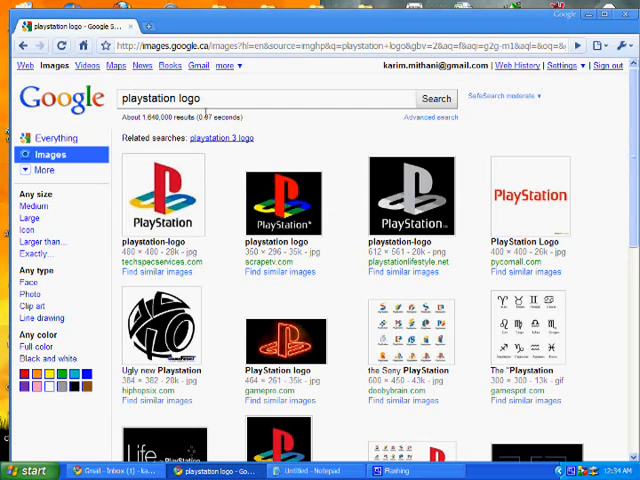
{"action": "left_click", "coordinate": [285, 340]}
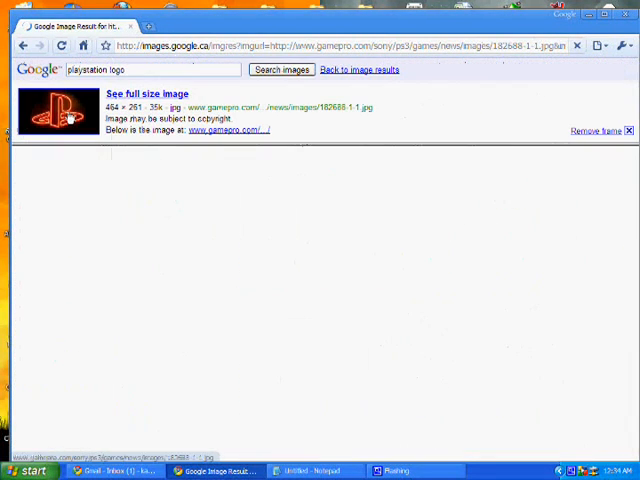
{"action": "left_click", "coordinate": [148, 93]}
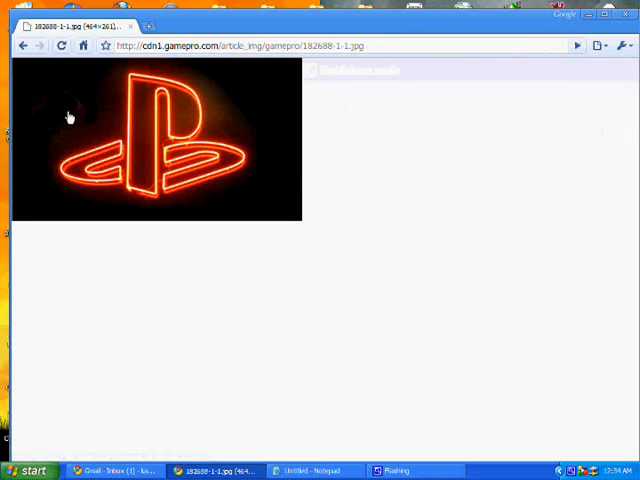
- Save the full-size neon logo to the desktop under the name slider
{"action": "right_click", "coordinate": [70, 118]}
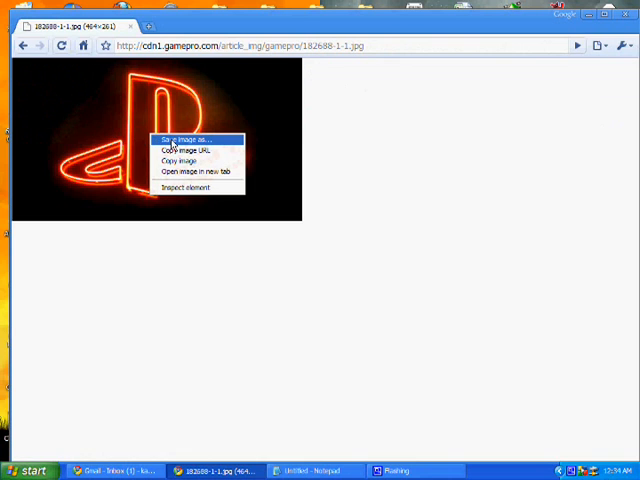
{"action": "left_click", "coordinate": [180, 139]}
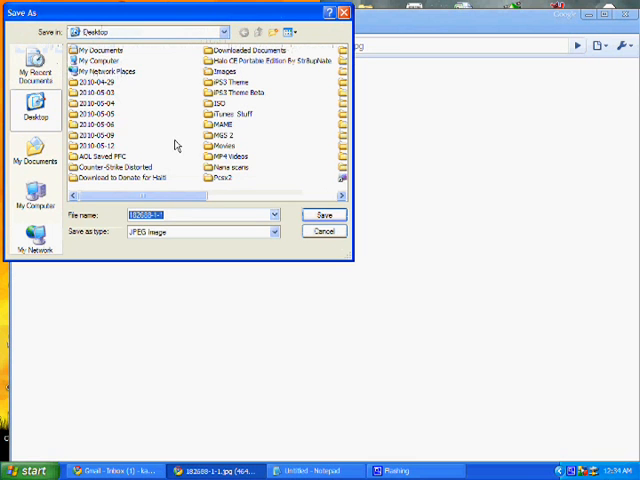
{"action": "type", "text": "slider"}
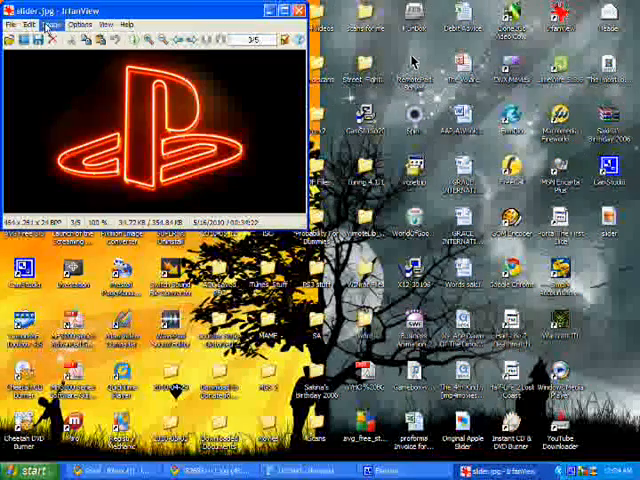
- Note the target size 'Slider - 74 x 47' in a blank Notepad document
{"action": "left_click", "coordinate": [58, 24]}
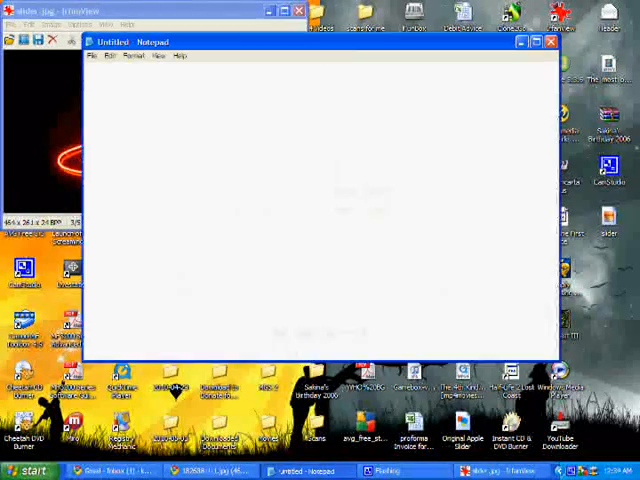
{"action": "type", "text": "Slider - 74 x 47"}
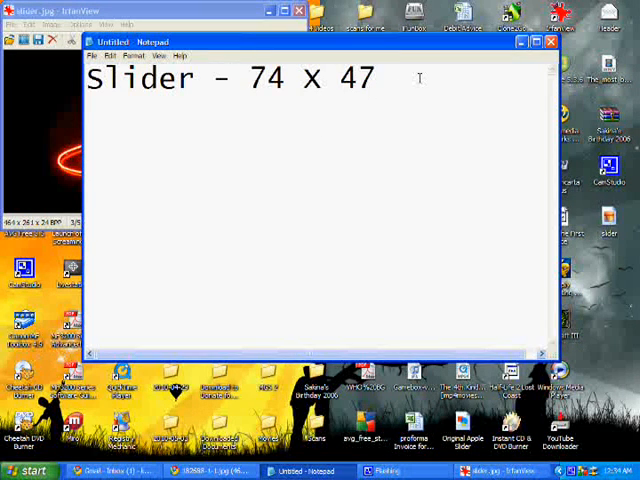
{"action": "triple_click", "coordinate": [230, 78]}
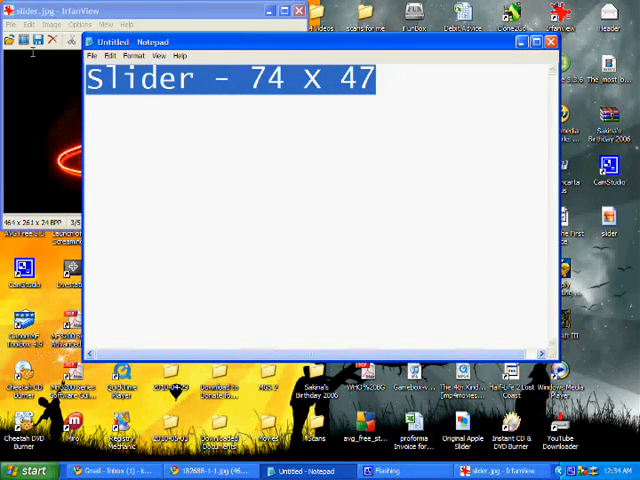
- Resize slider.jpg in IrfanView to 74 × 47 pixels
{"action": "left_click", "coordinate": [390, 100]}
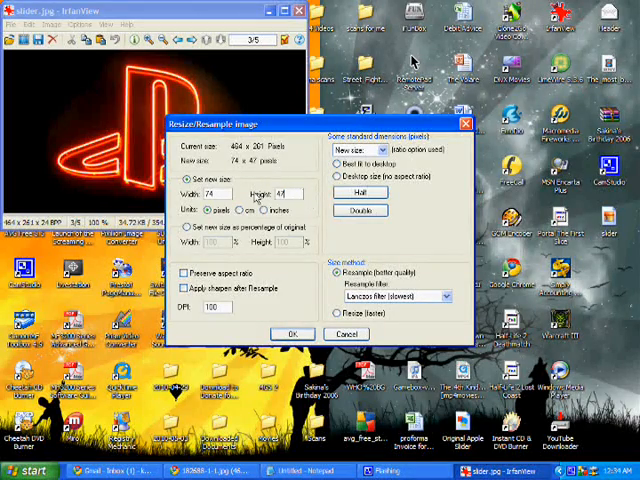
{"action": "left_click", "coordinate": [292, 334]}
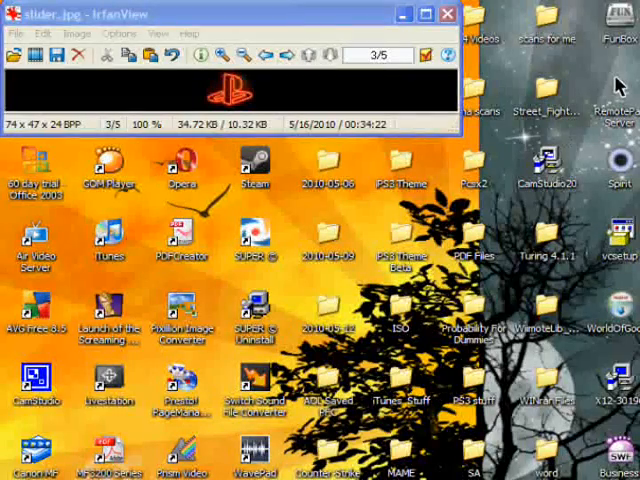
- Save the resized logo from IrfanView as PNG named bottombarknobgray.png
{"action": "left_click", "coordinate": [14, 33]}
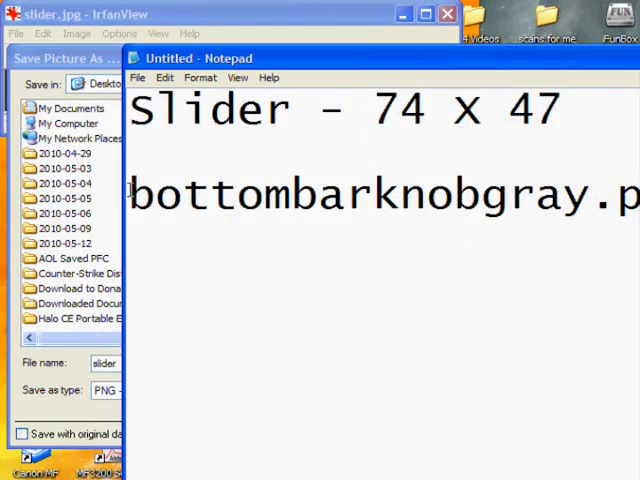
{"action": "left_click_drag", "start_coordinate": [133, 195], "coordinate": [540, 200]}
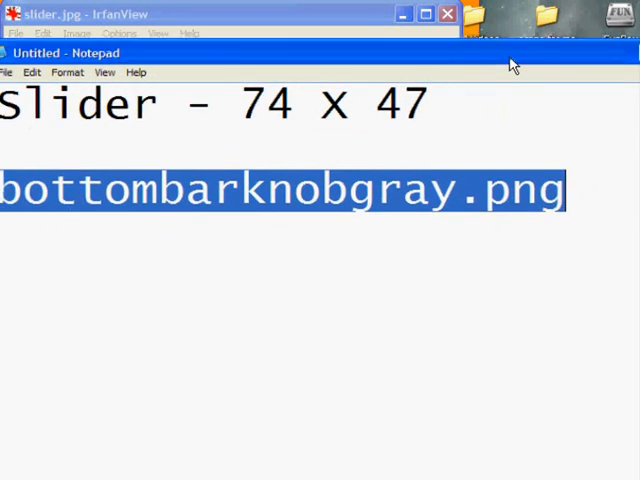
{"action": "left_click", "coordinate": [518, 185]}
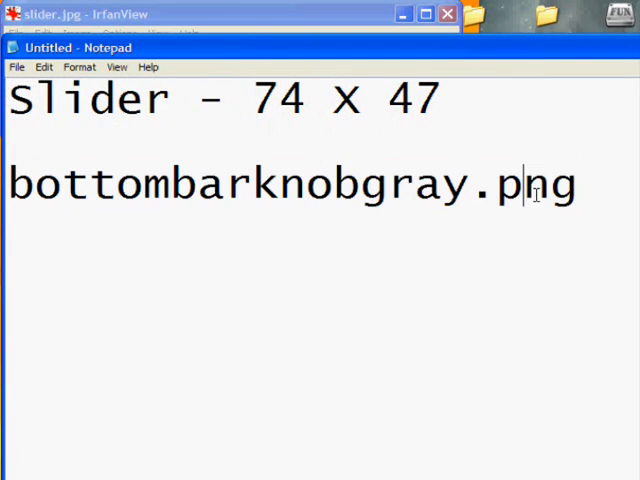
{"action": "mouse_move", "coordinate": [262, 442]}
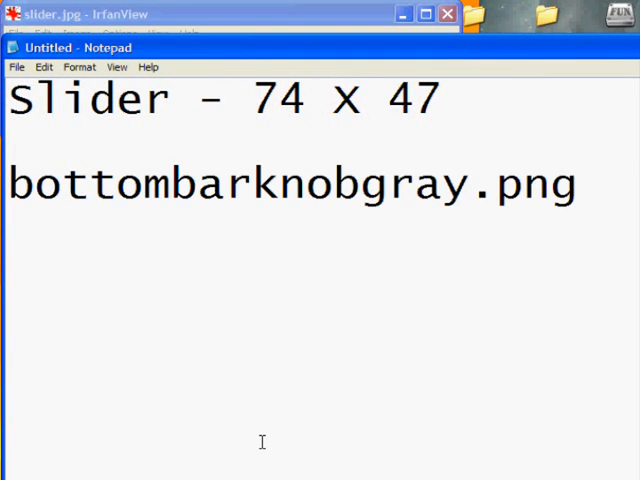
{"action": "mouse_move", "coordinate": [352, 16]}
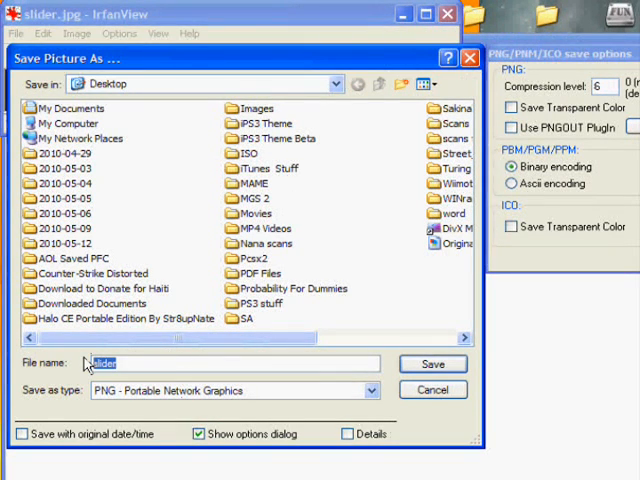
{"action": "type", "text": "bottombarknob"}
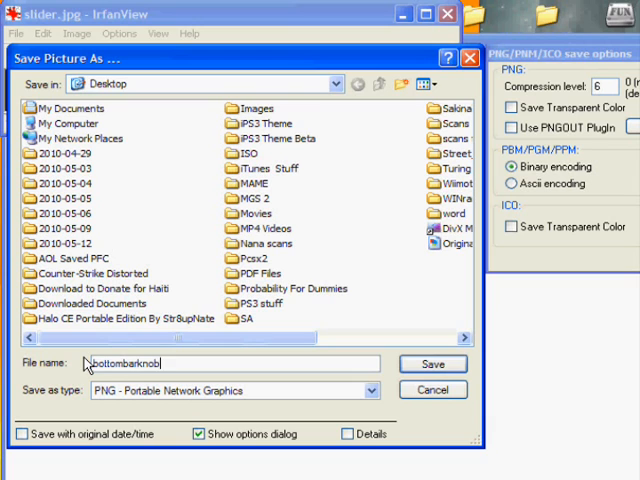
{"action": "type", "text": "gray.png"}
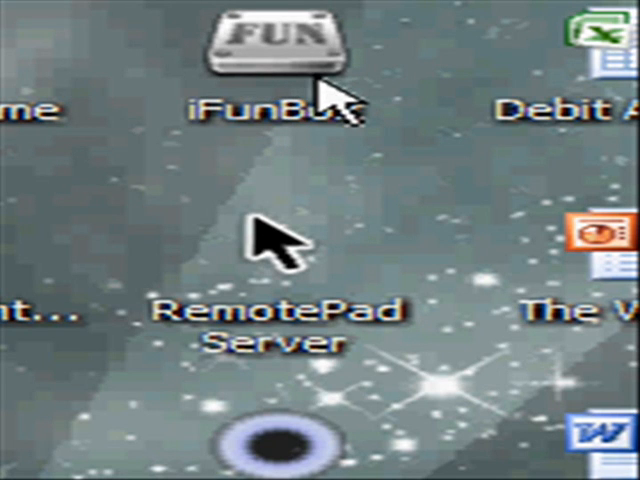
- Launch iFunBox and expand the iPod's Raw File System down toward the System folder
{"action": "left_click", "coordinate": [270, 40]}
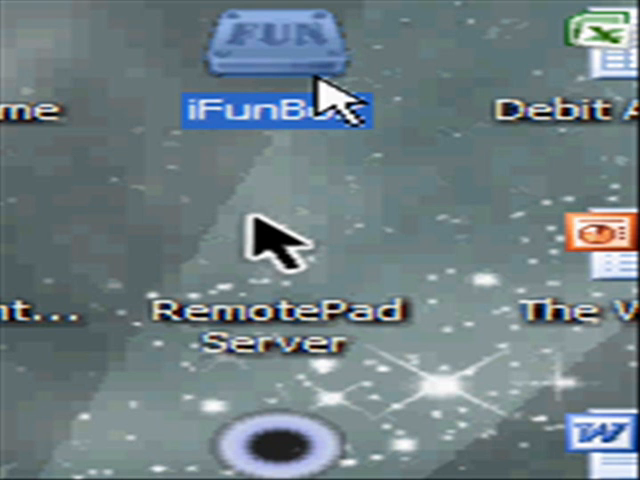
{"action": "double_click", "coordinate": [278, 40]}
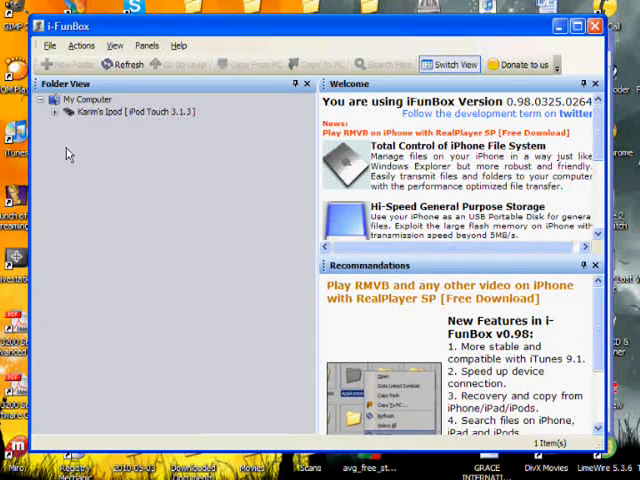
{"action": "left_click", "coordinate": [57, 111]}
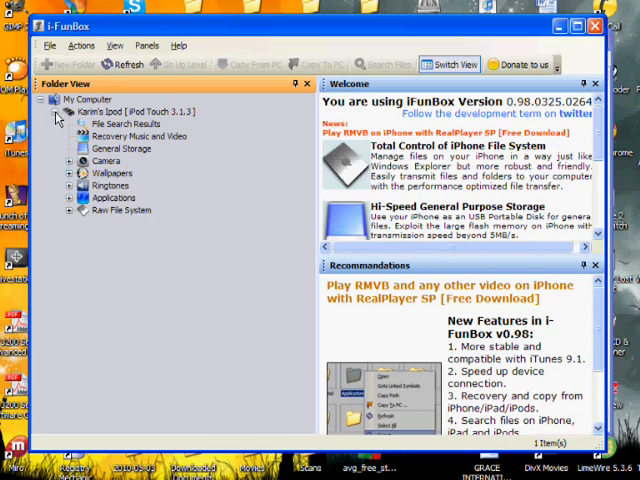
{"action": "left_click", "coordinate": [69, 197]}
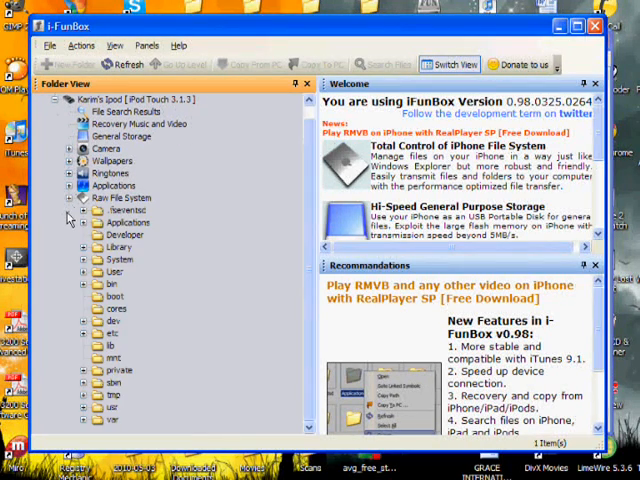
{"action": "left_click", "coordinate": [84, 258]}
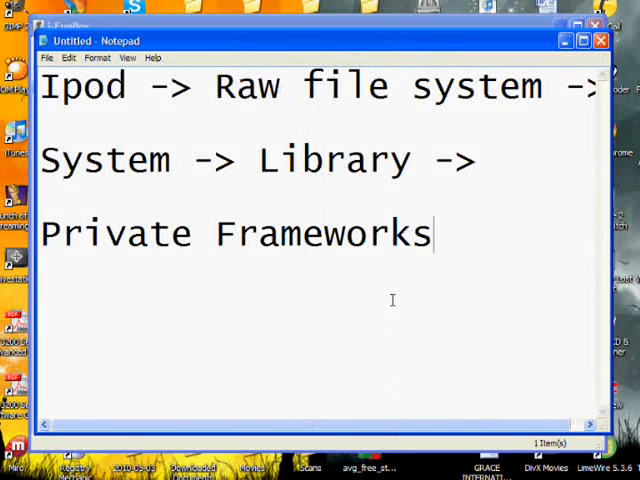
- Highlight 'Raw file system' in the Notepad path note for emphasis
{"action": "double_click", "coordinate": [83, 87]}
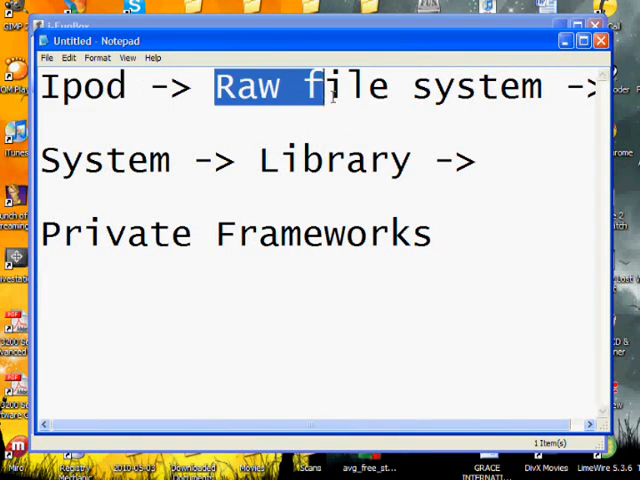
{"action": "left_click_drag", "start_coordinate": [340, 88], "coordinate": [600, 88]}
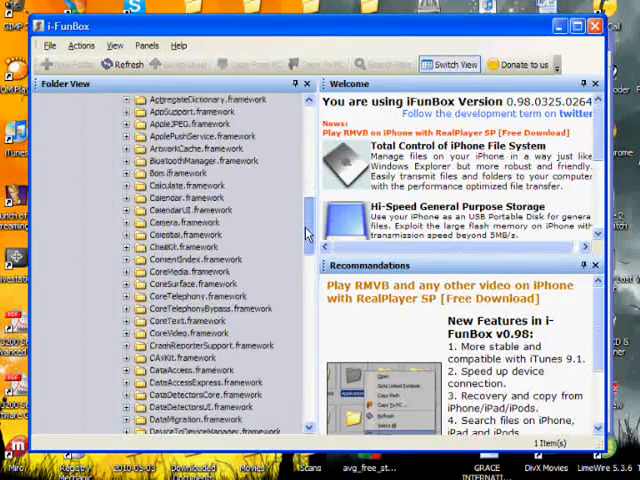
- Locate and enter TelephonyUI.framework inside the PrivateFrameworks list
{"action": "scroll", "scroll_direction": "down", "scroll_amount": 3}
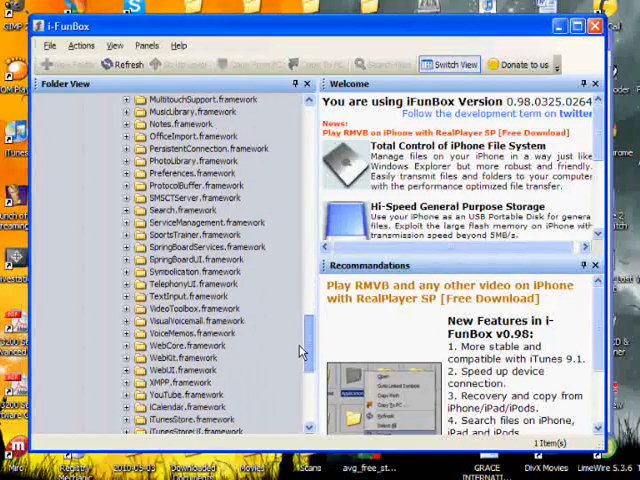
{"action": "left_click", "coordinate": [192, 283]}
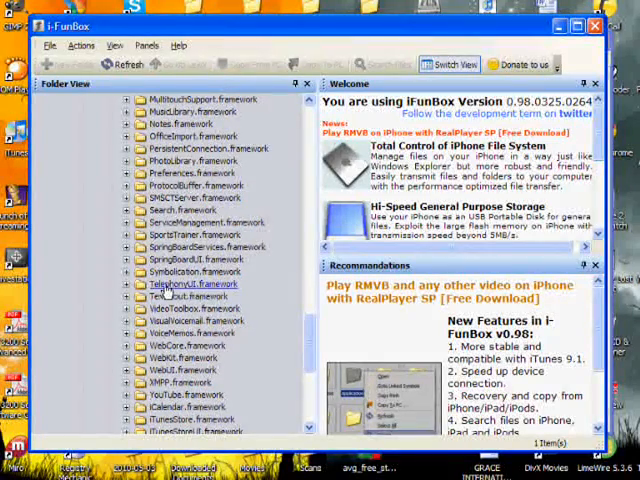
{"action": "left_click", "coordinate": [192, 283]}
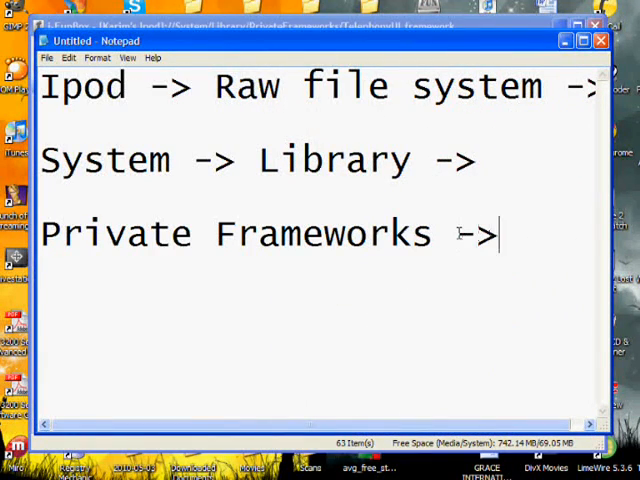
- Append 'TelephonyUI' to the folder path note in Notepad
{"action": "type", "text": "Tel"}
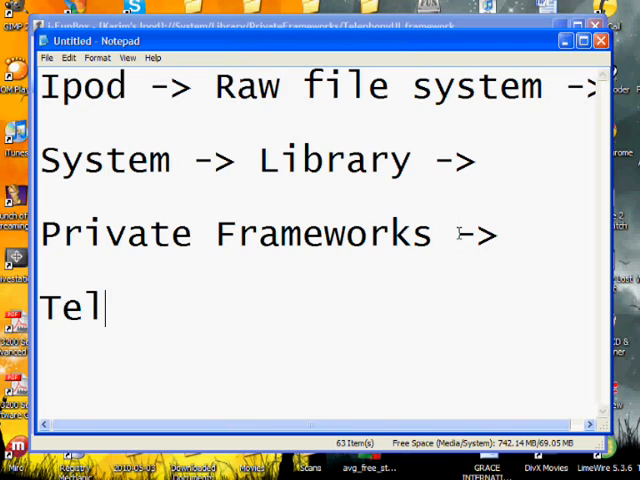
{"action": "type", "text": "ephony"}
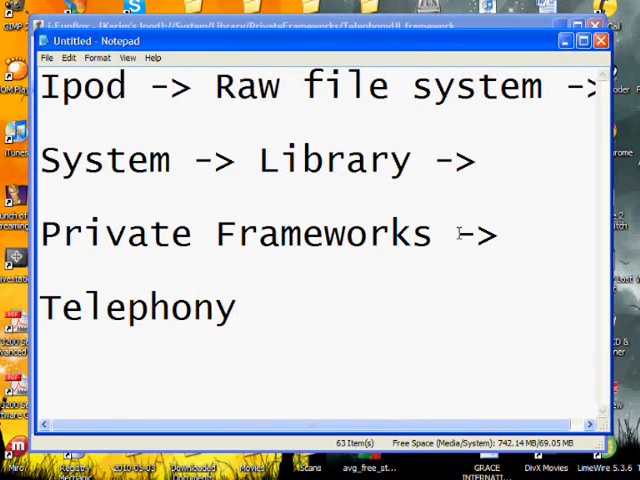
{"action": "type", "text": "UI"}
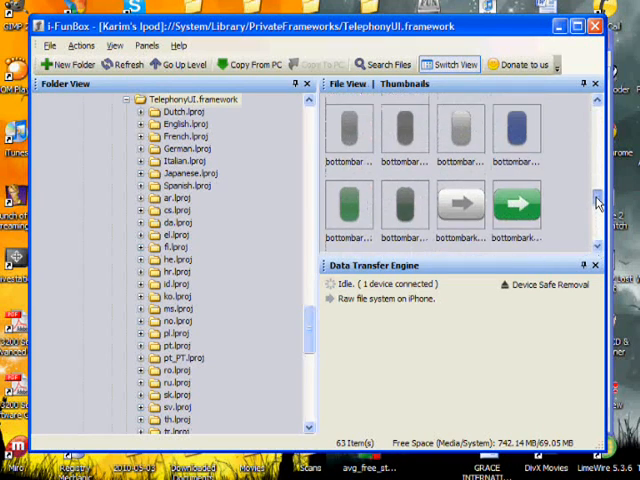
- Select the bottombarknobgray image among the TelephonyUI.framework thumbnails
{"action": "left_click", "coordinate": [460, 175]}
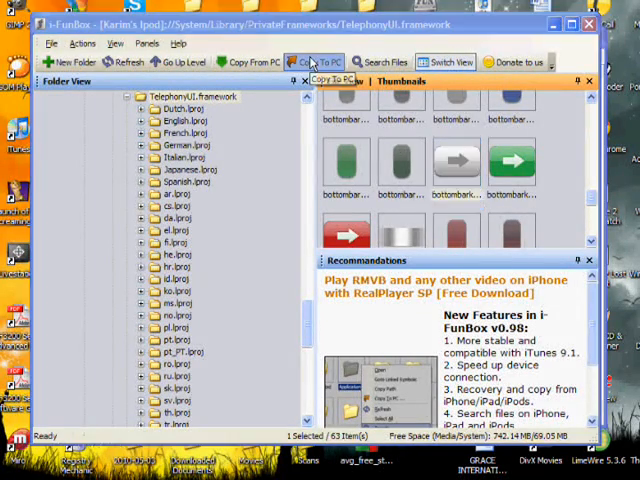
{"action": "left_click", "coordinate": [313, 62]}
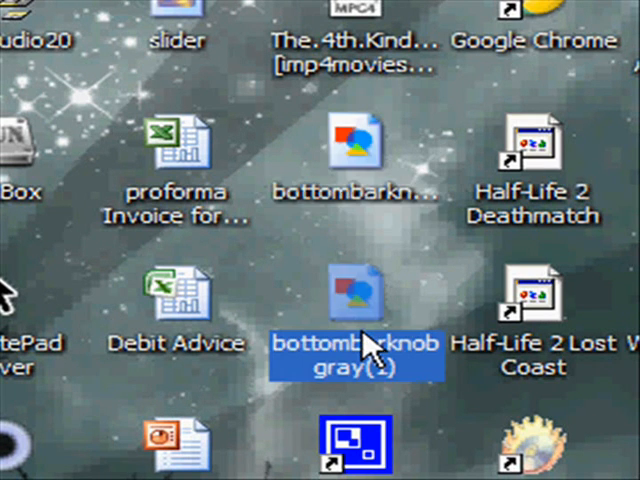
{"action": "mouse_move", "coordinate": [352, 178]}
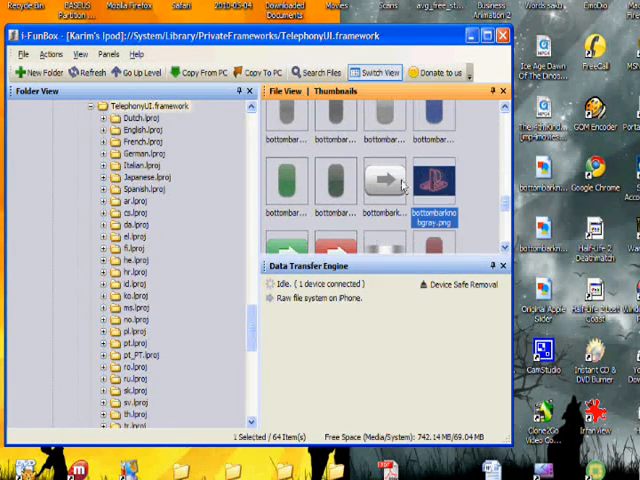
{"action": "left_click", "coordinate": [385, 180]}
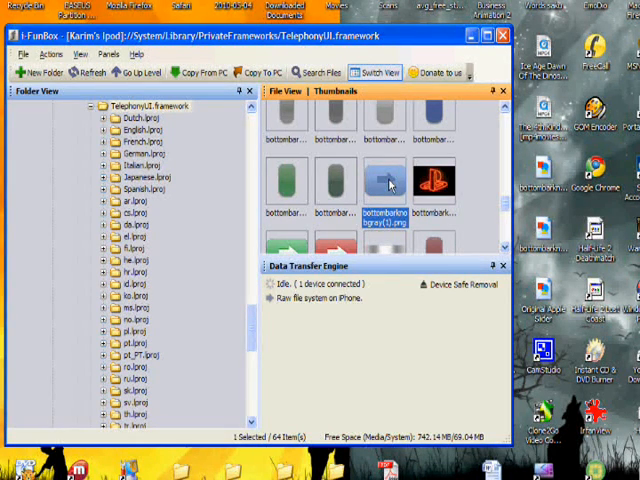